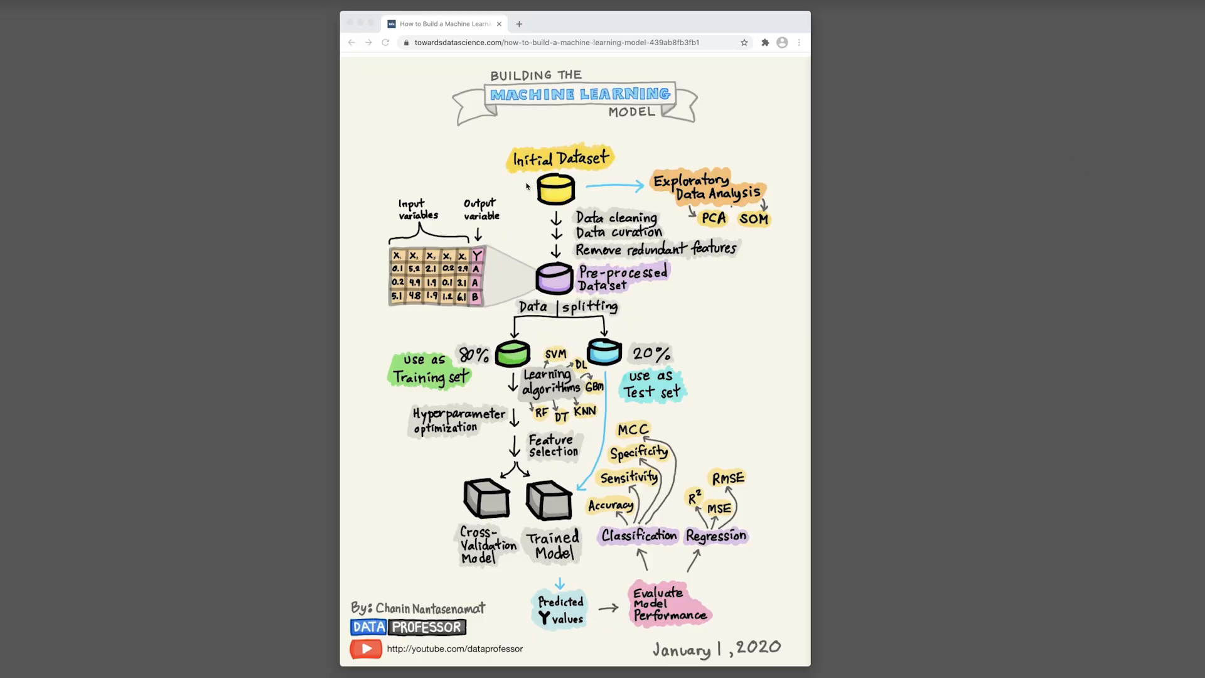
mouse_move(568, 196)
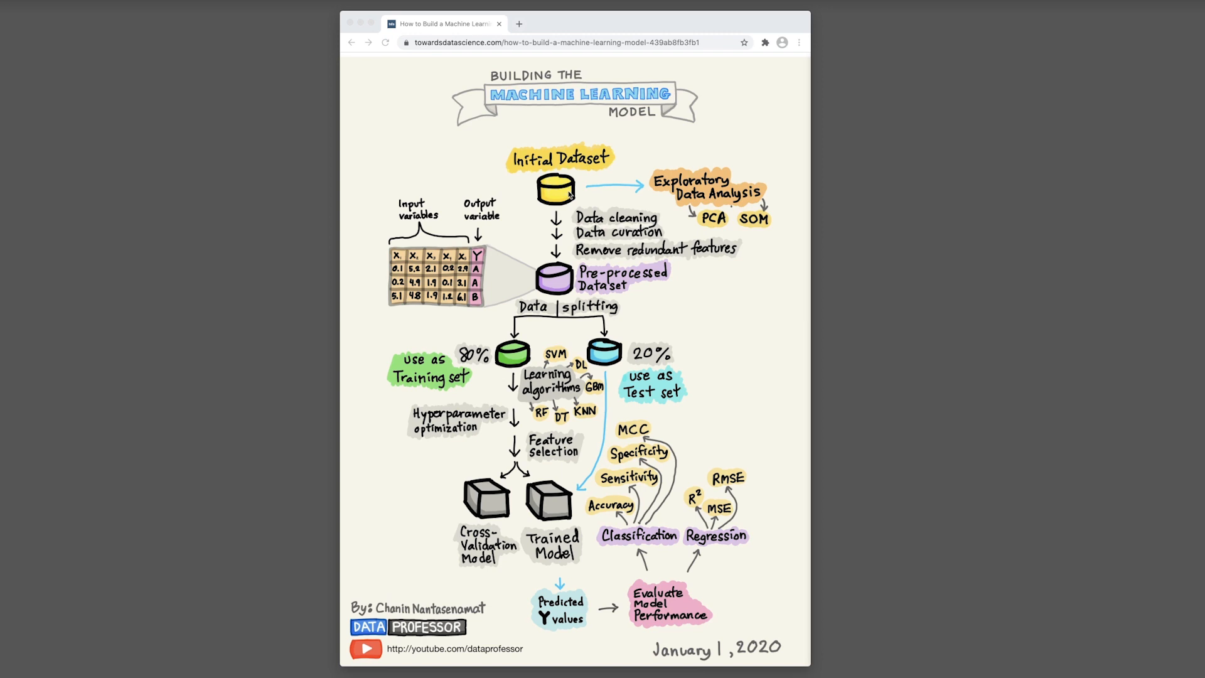
mouse_move(569, 178)
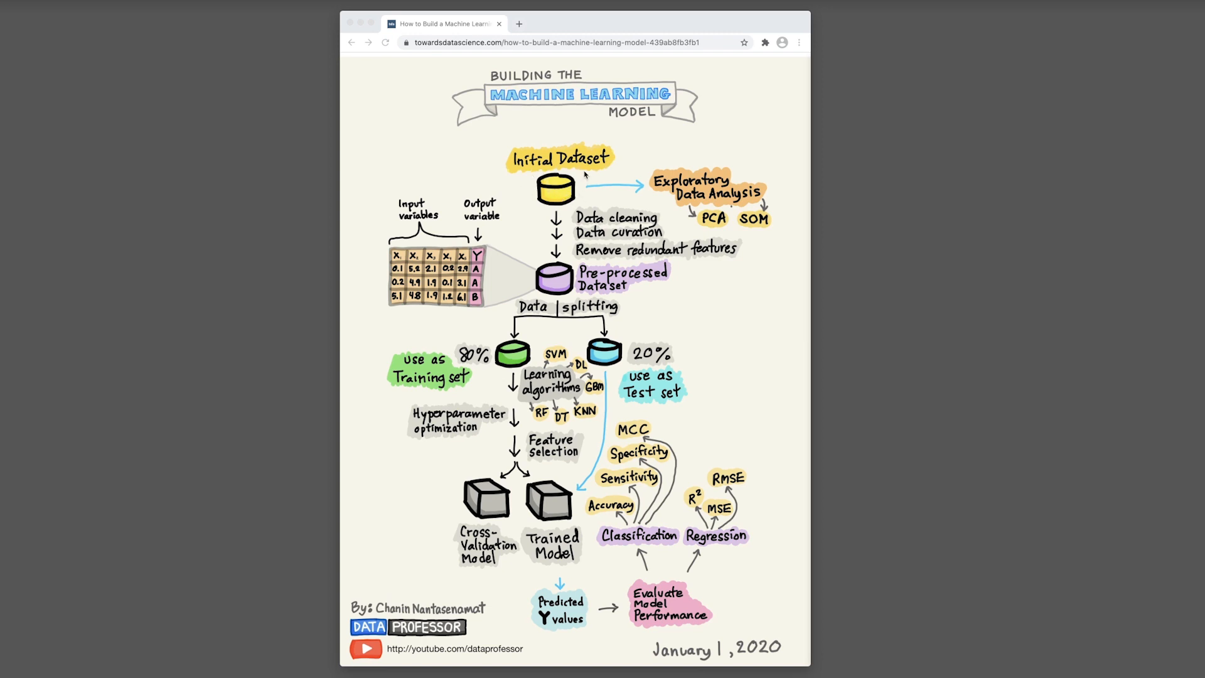
mouse_move(602, 165)
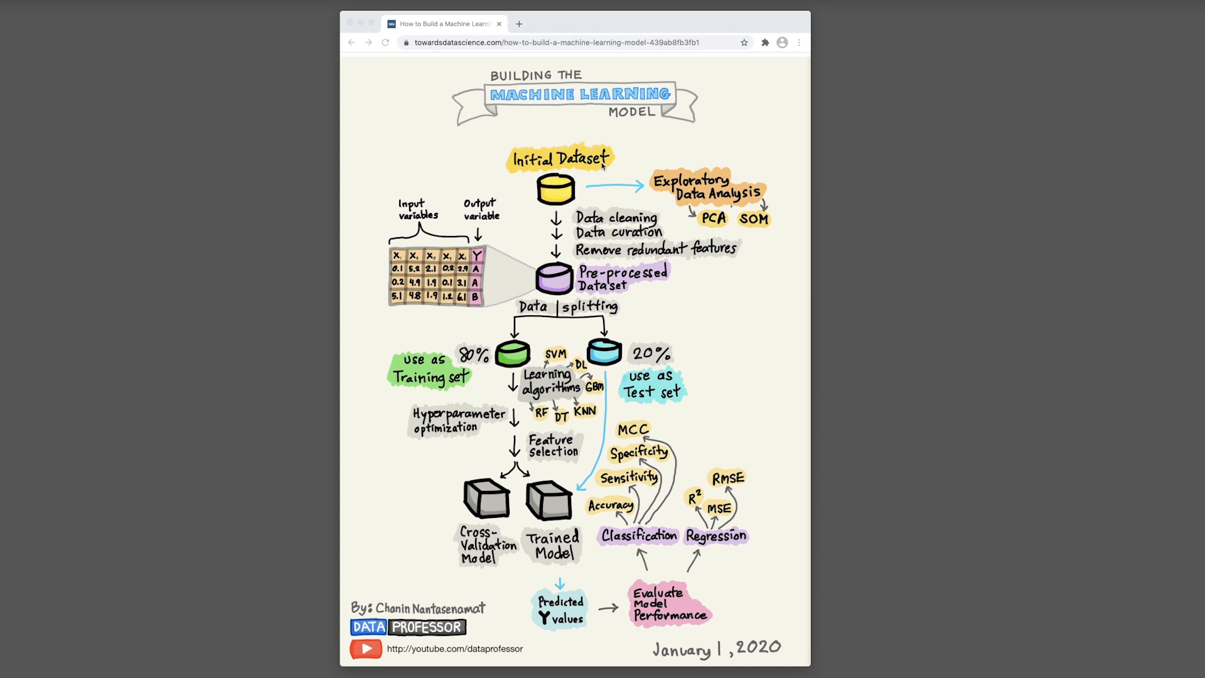
mouse_move(552, 186)
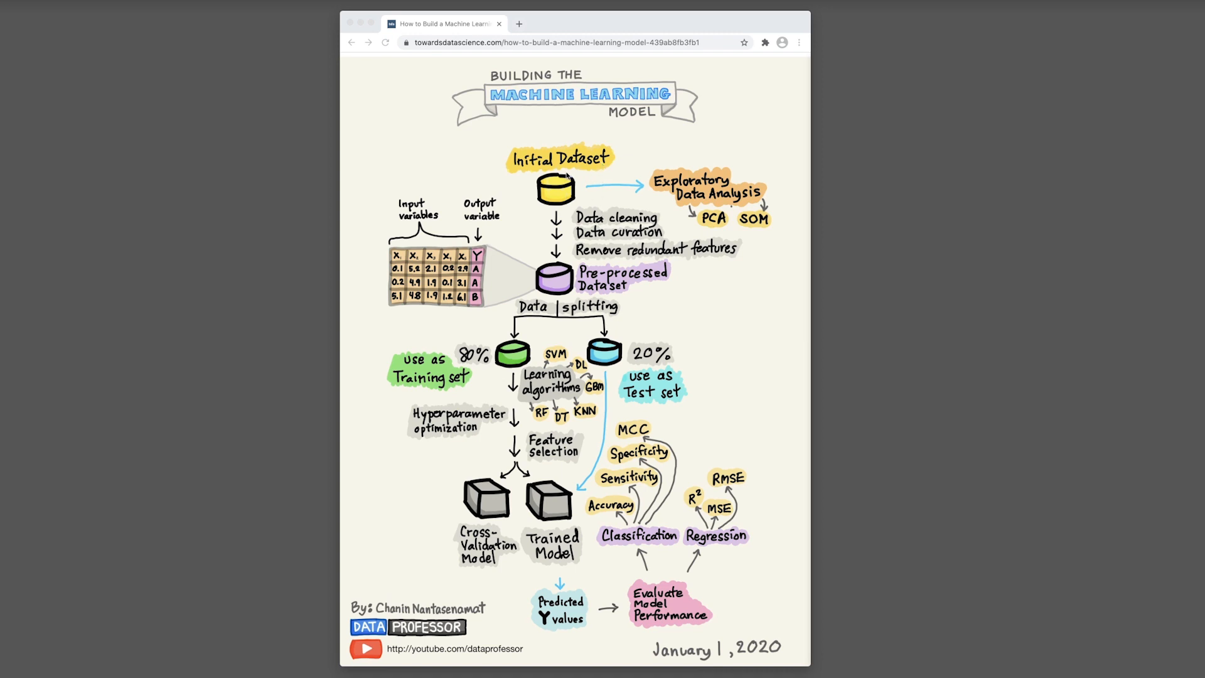
mouse_move(665, 190)
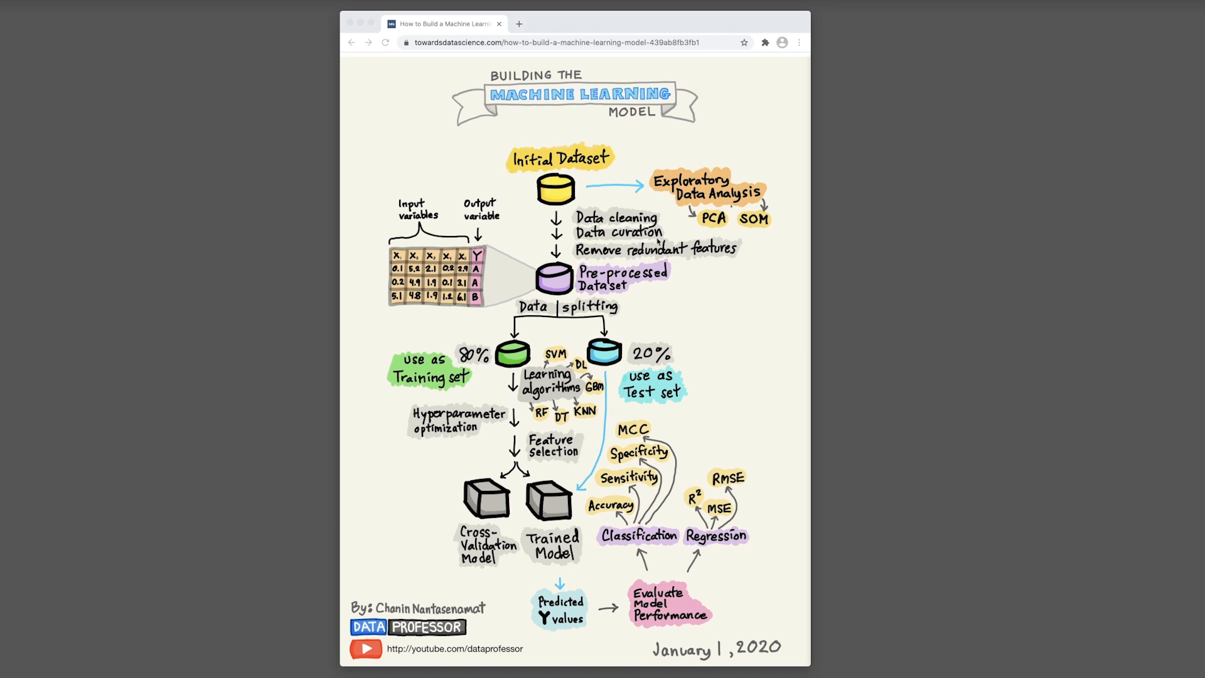
mouse_move(624, 258)
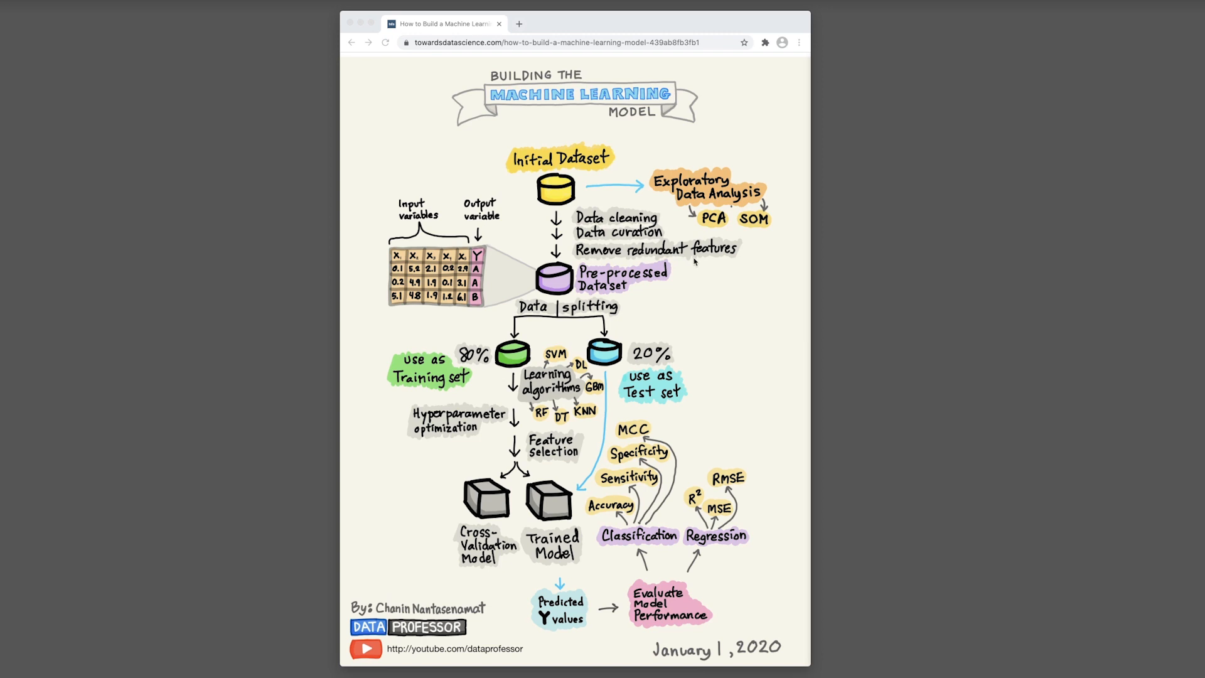
mouse_move(708, 263)
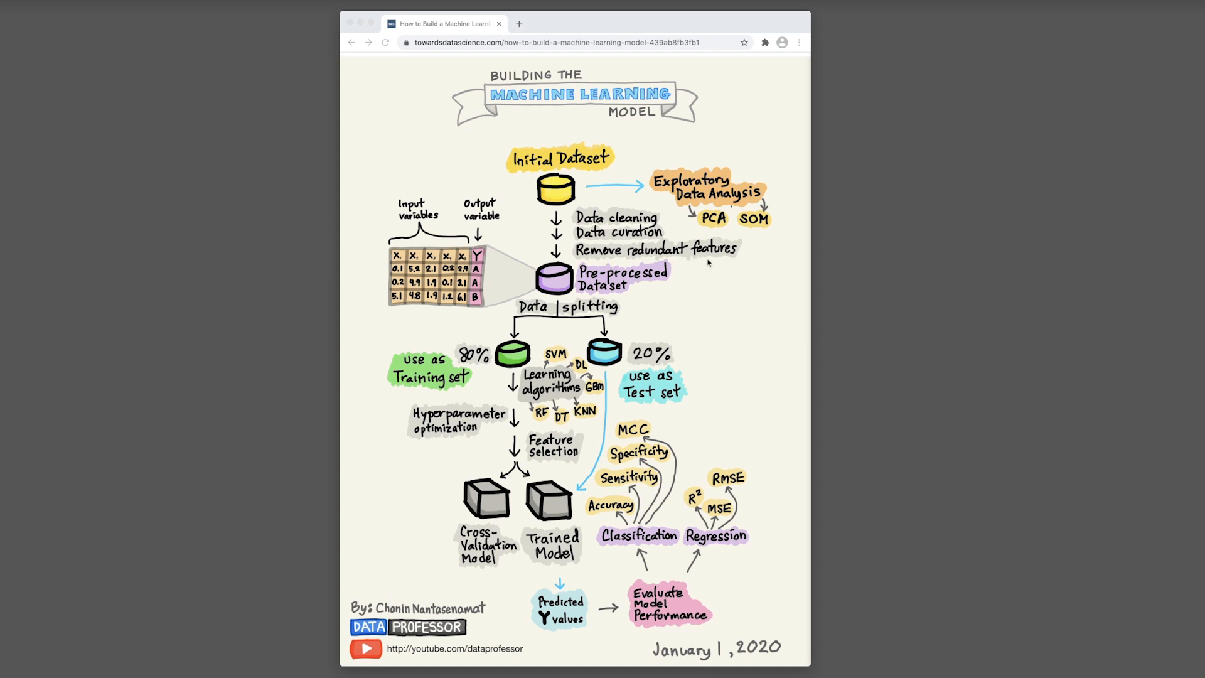
mouse_move(725, 221)
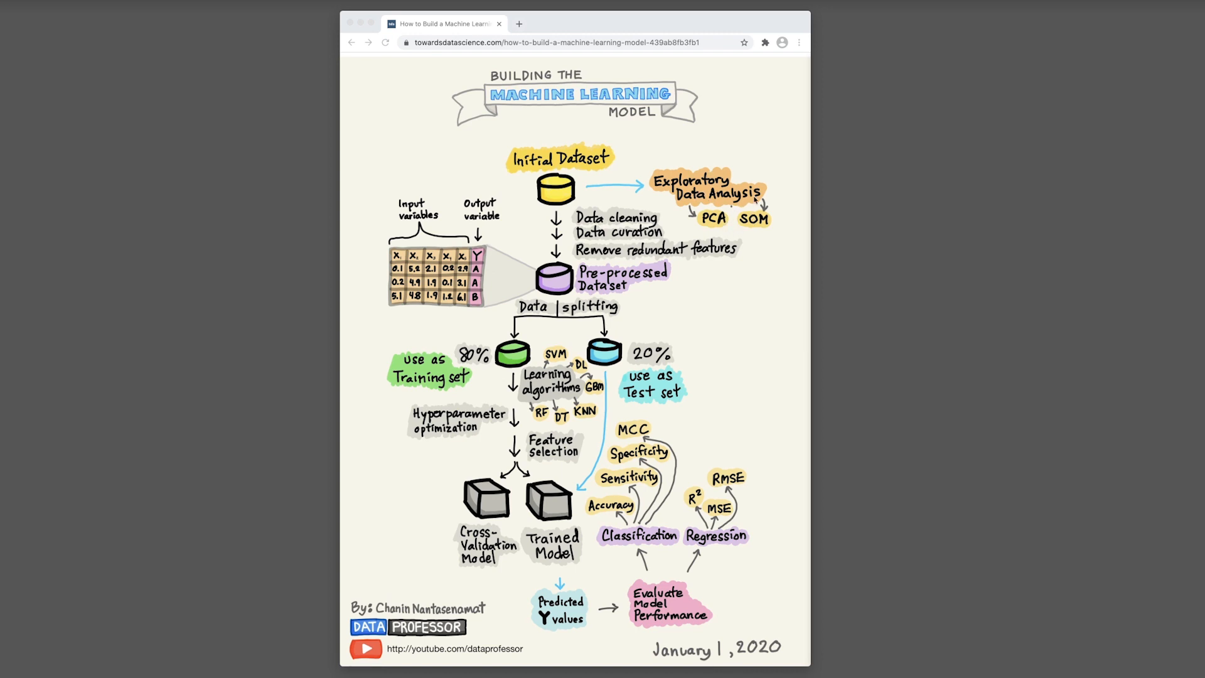
mouse_move(723, 227)
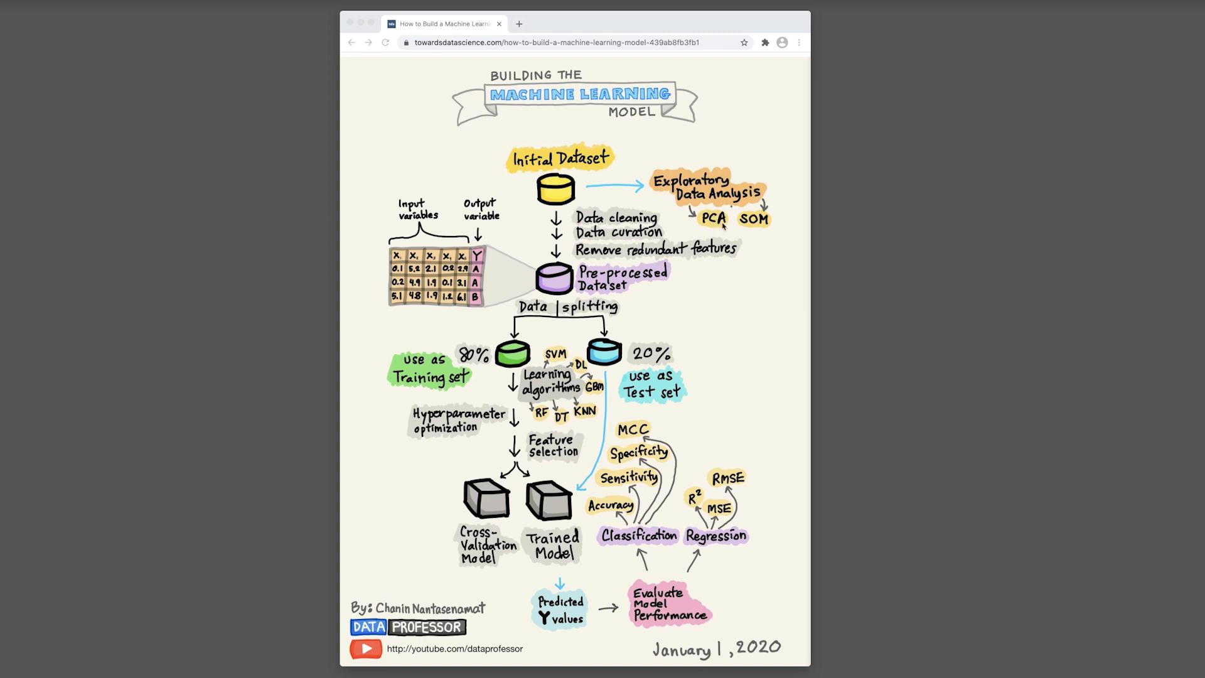
mouse_move(743, 227)
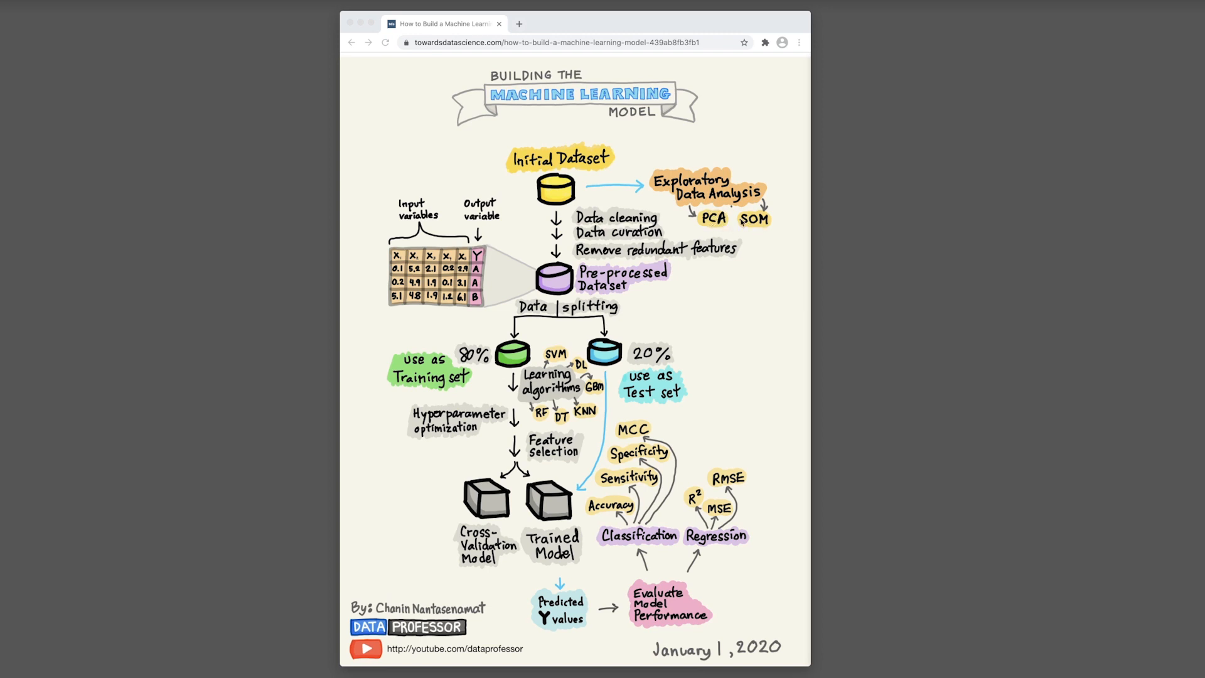
mouse_move(739, 239)
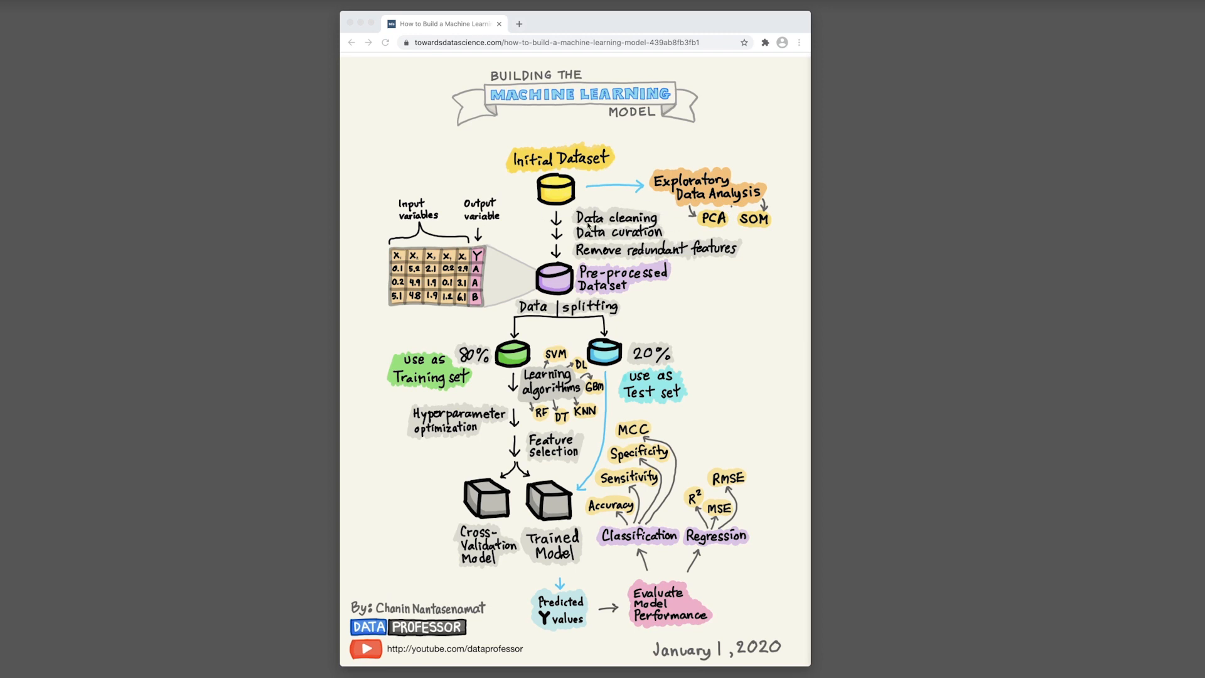
mouse_move(690, 231)
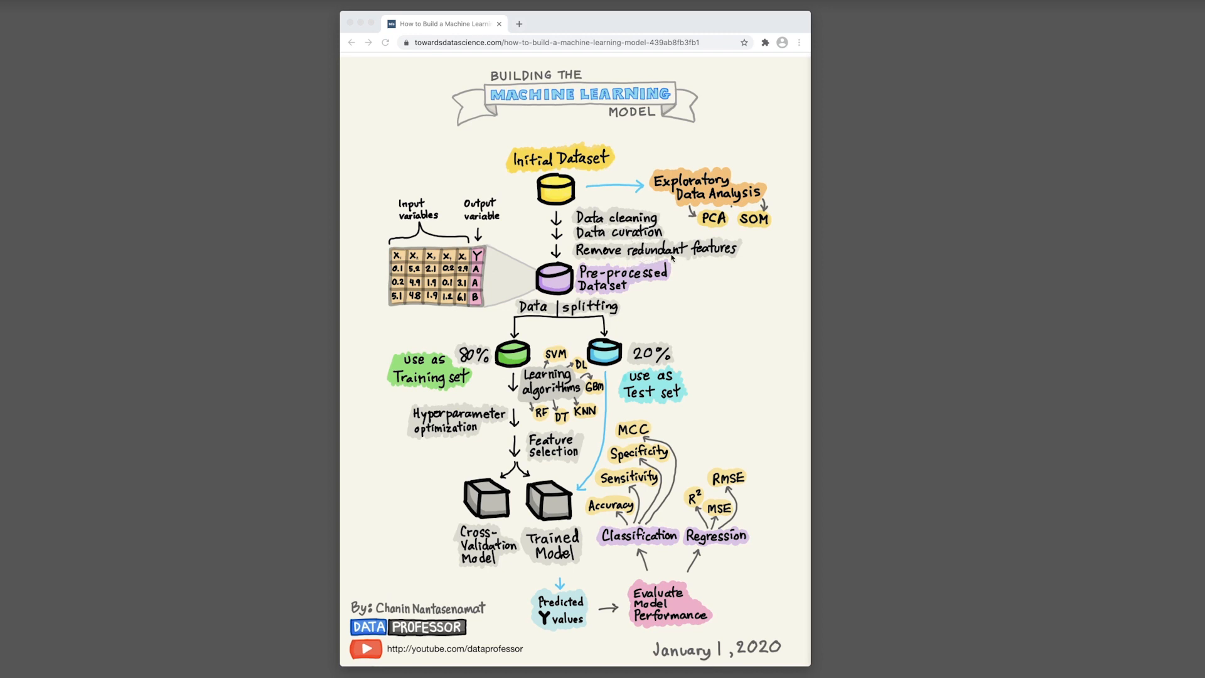
mouse_move(715, 216)
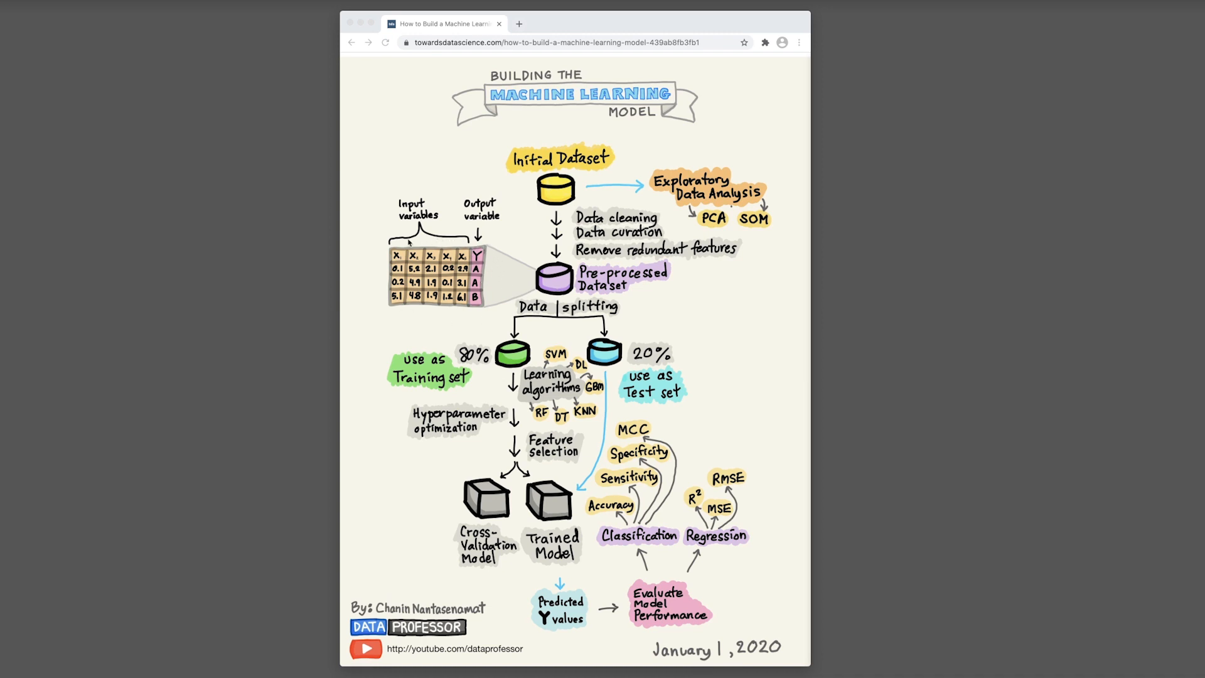
mouse_move(439, 324)
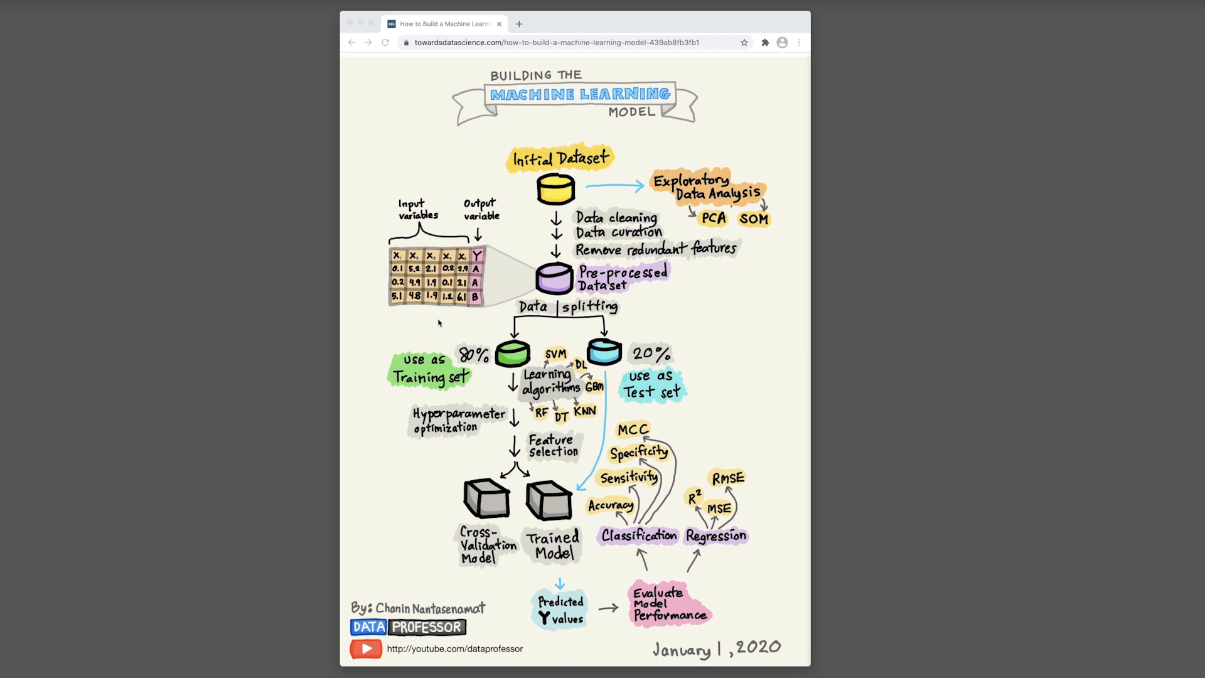
mouse_move(454, 246)
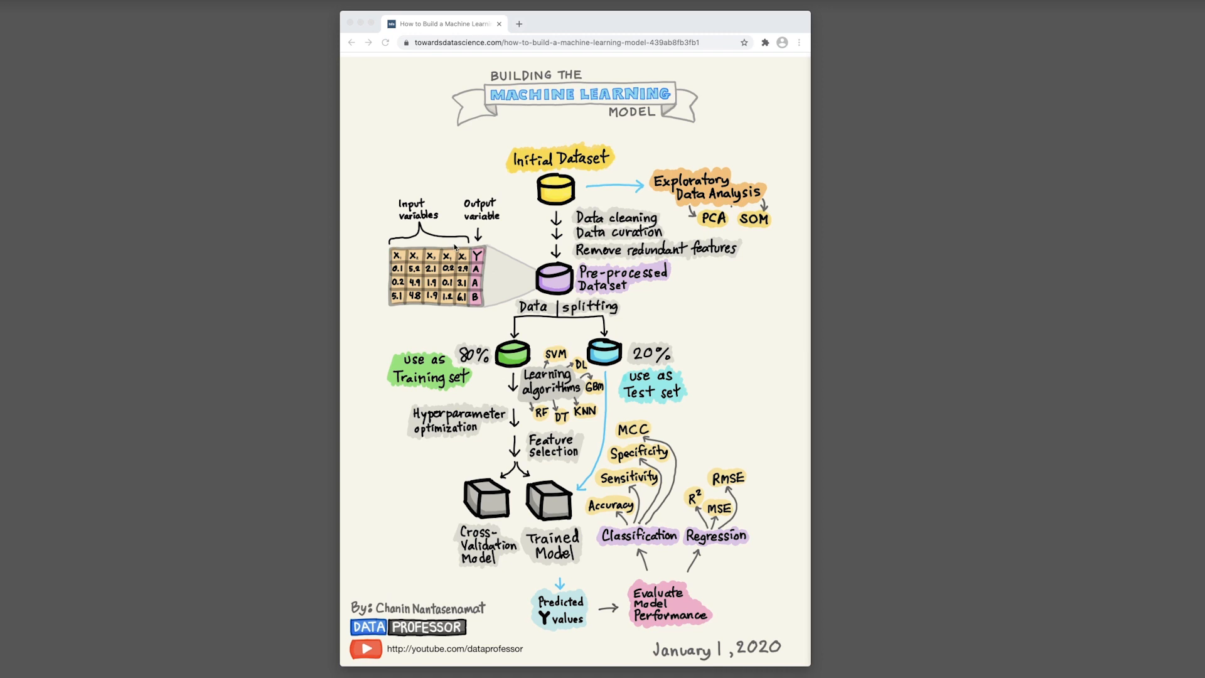
mouse_move(432, 311)
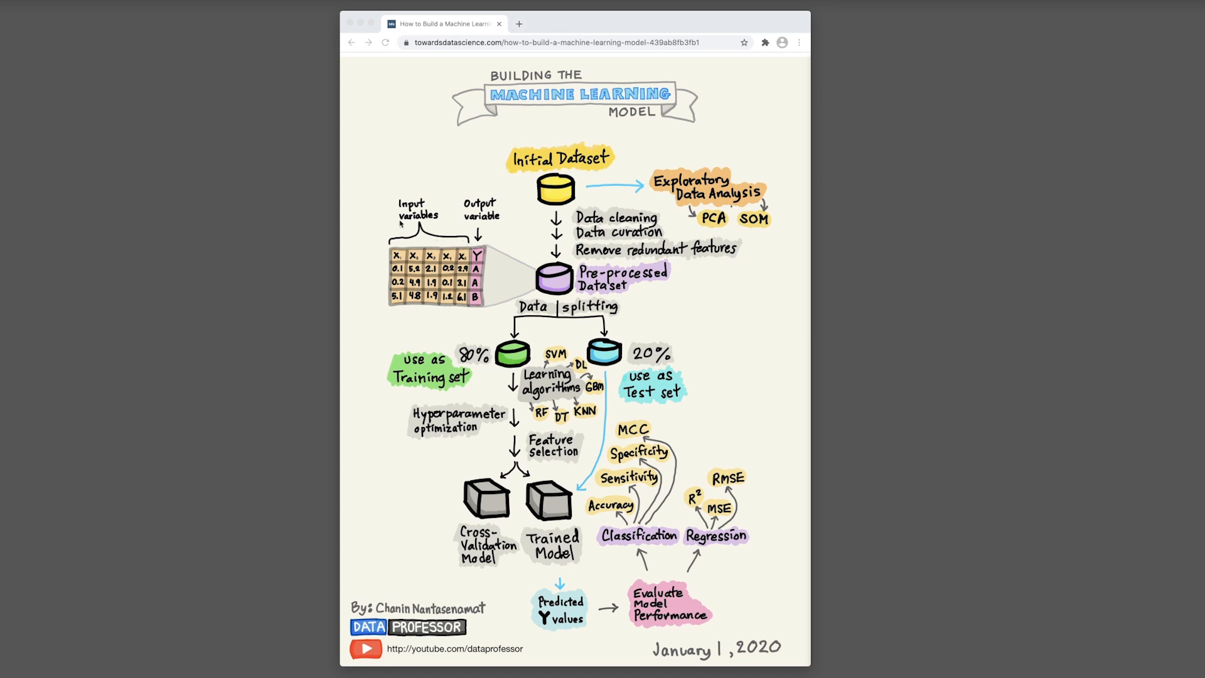
mouse_move(423, 228)
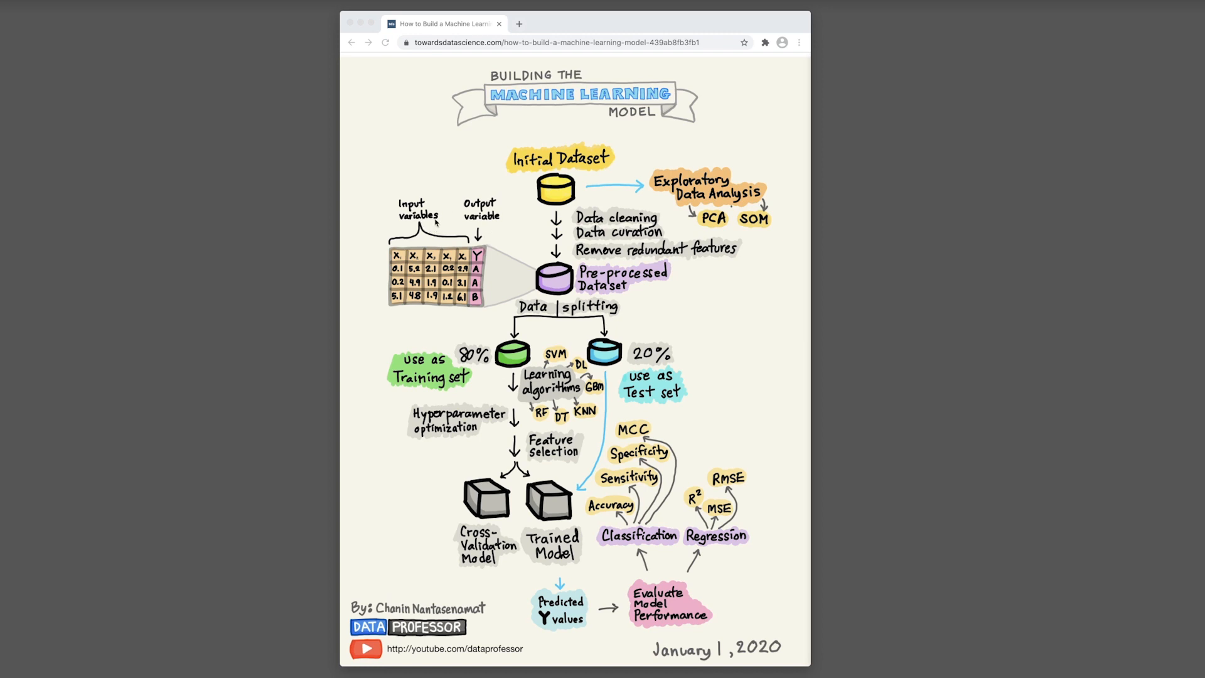
mouse_move(482, 256)
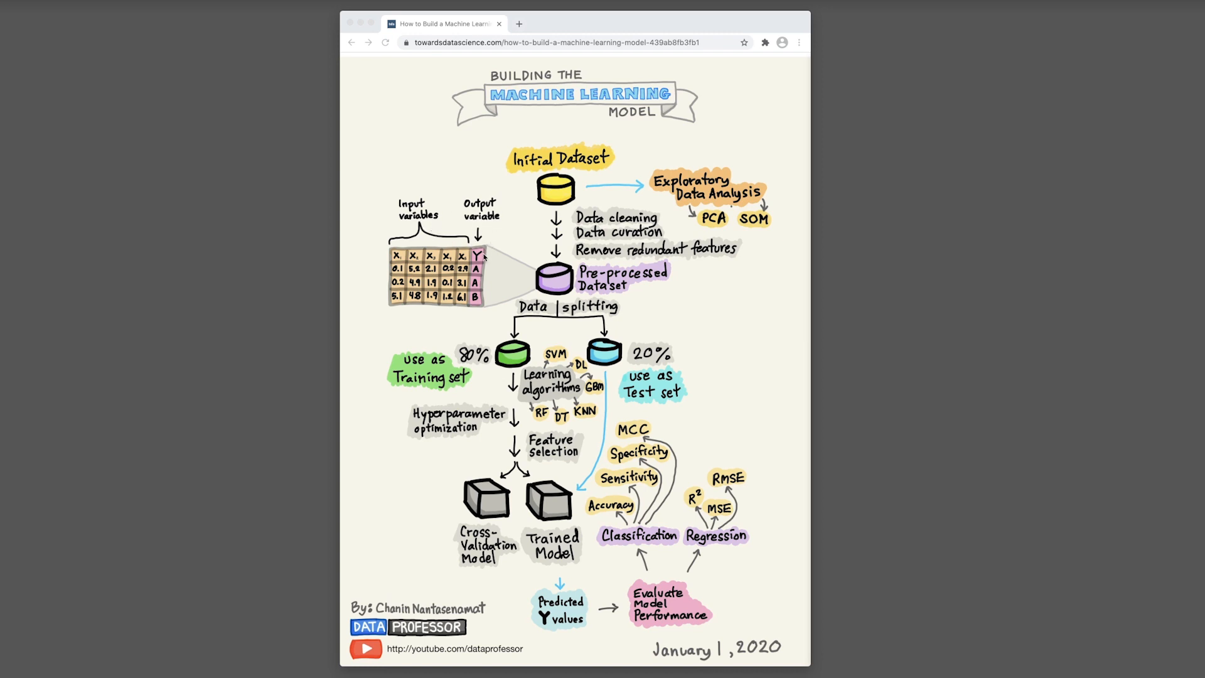
mouse_move(375, 256)
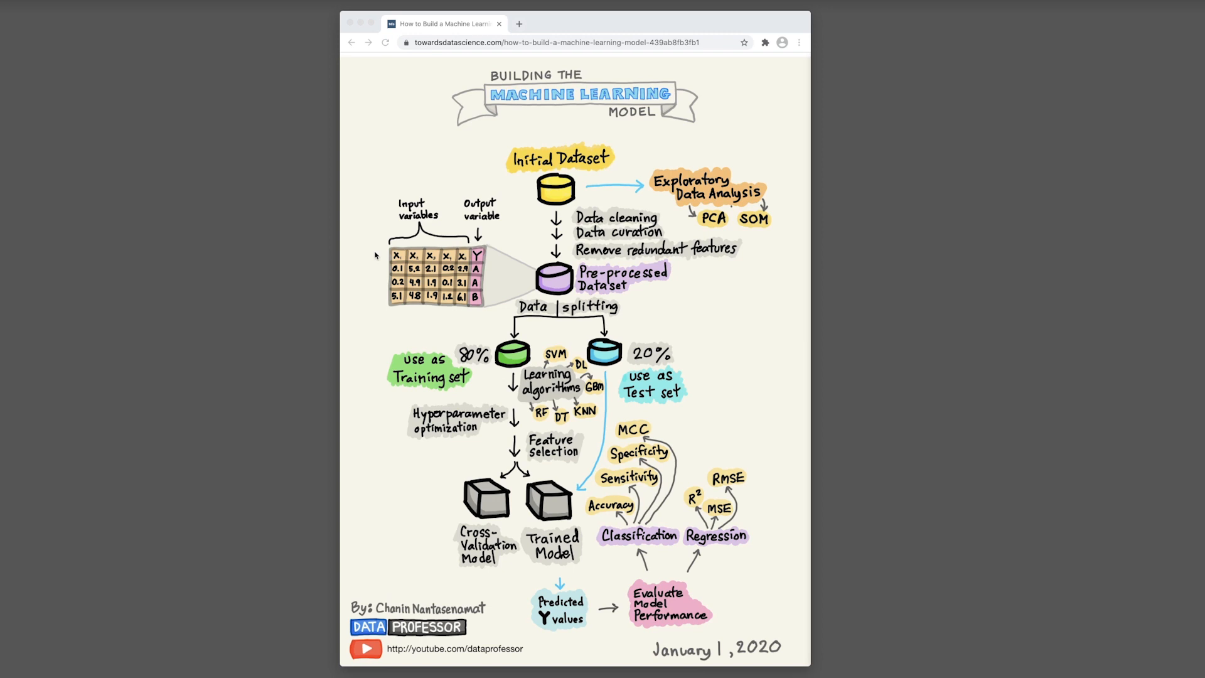
mouse_move(611, 339)
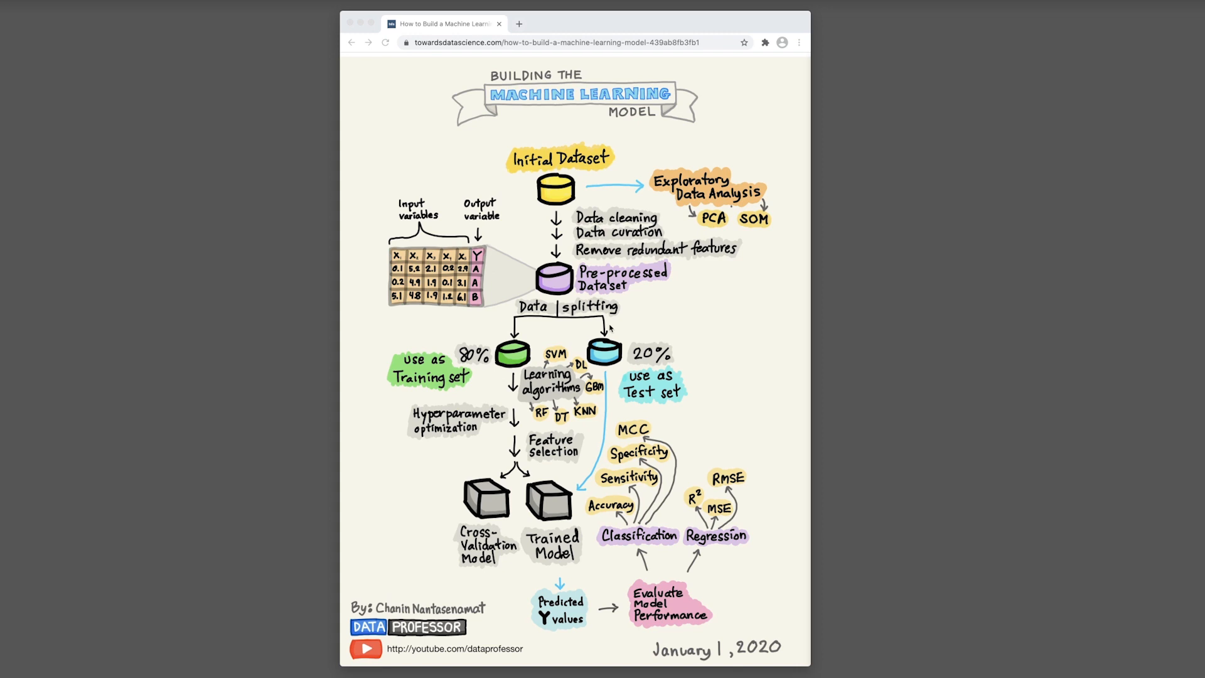
mouse_move(583, 326)
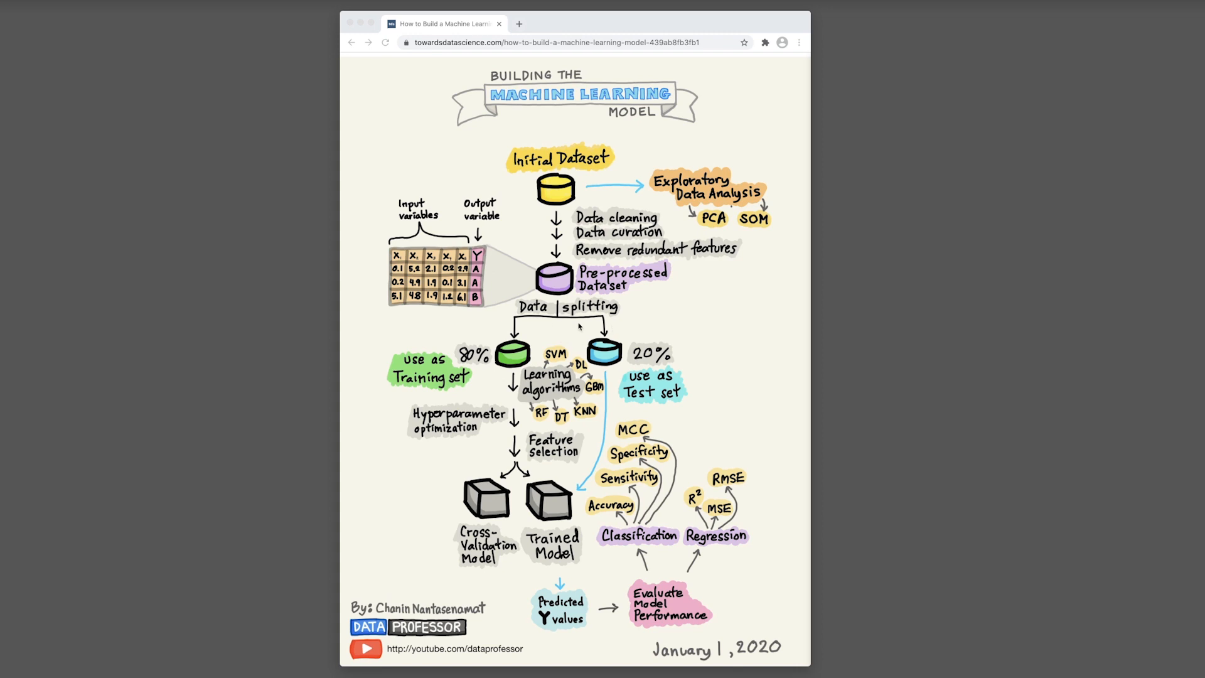
mouse_move(544, 324)
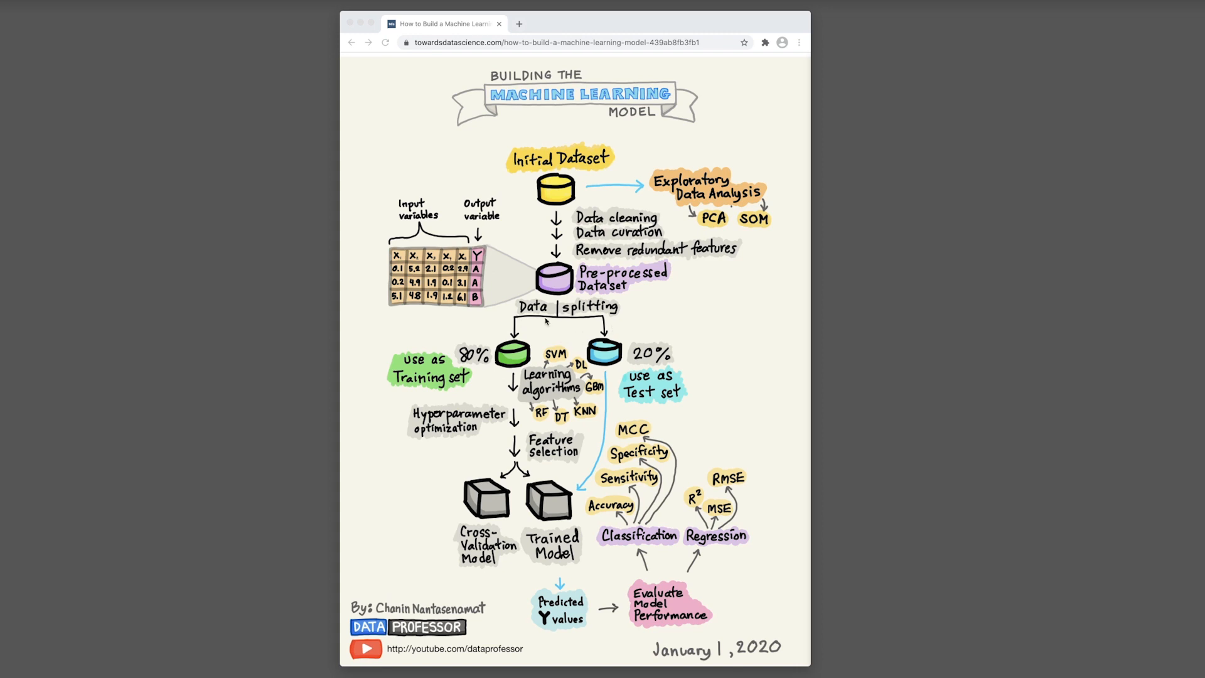
mouse_move(546, 310)
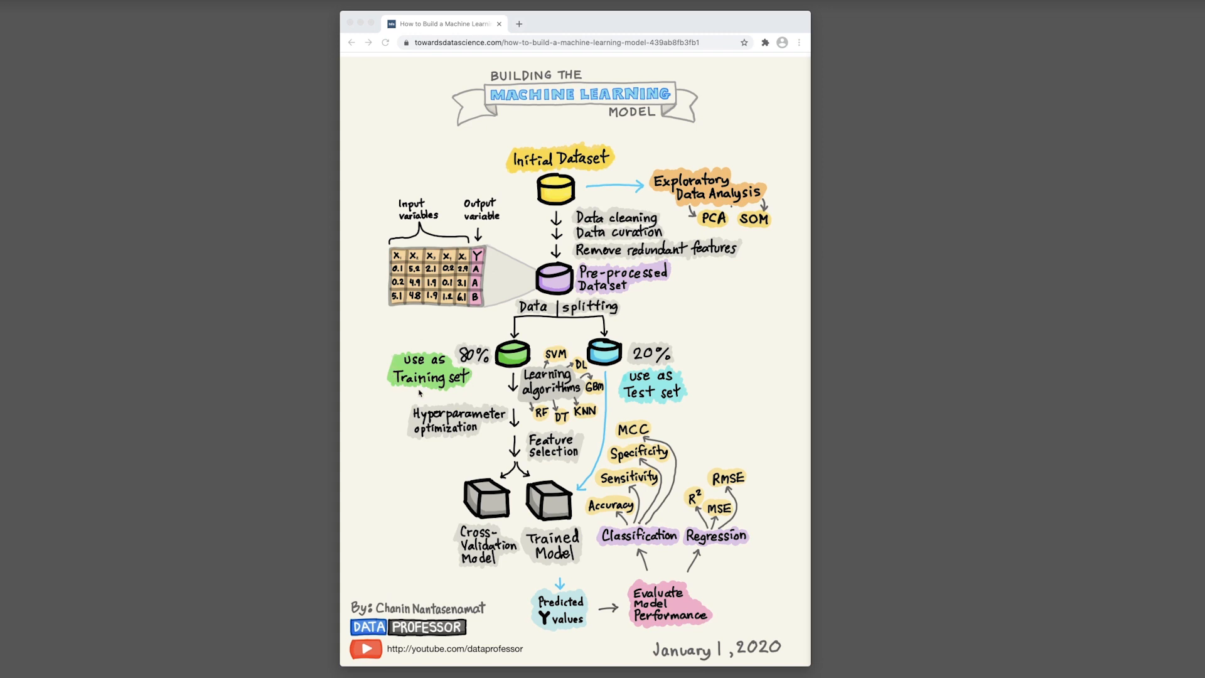
mouse_move(452, 396)
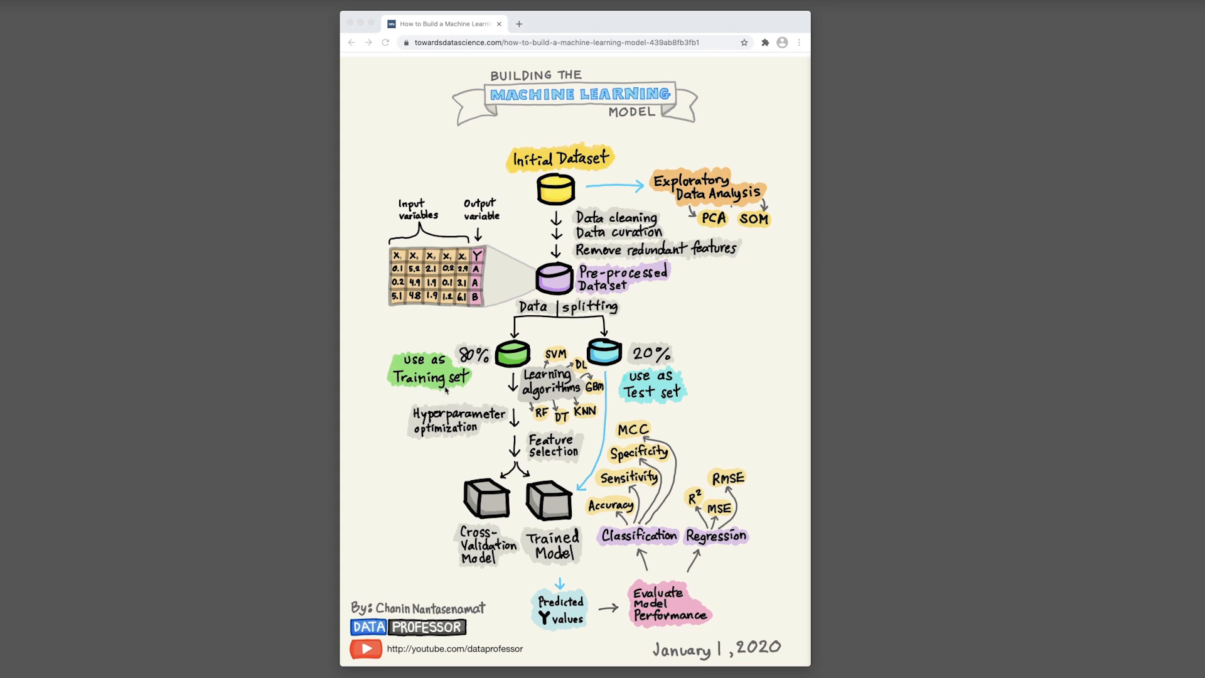
mouse_move(559, 491)
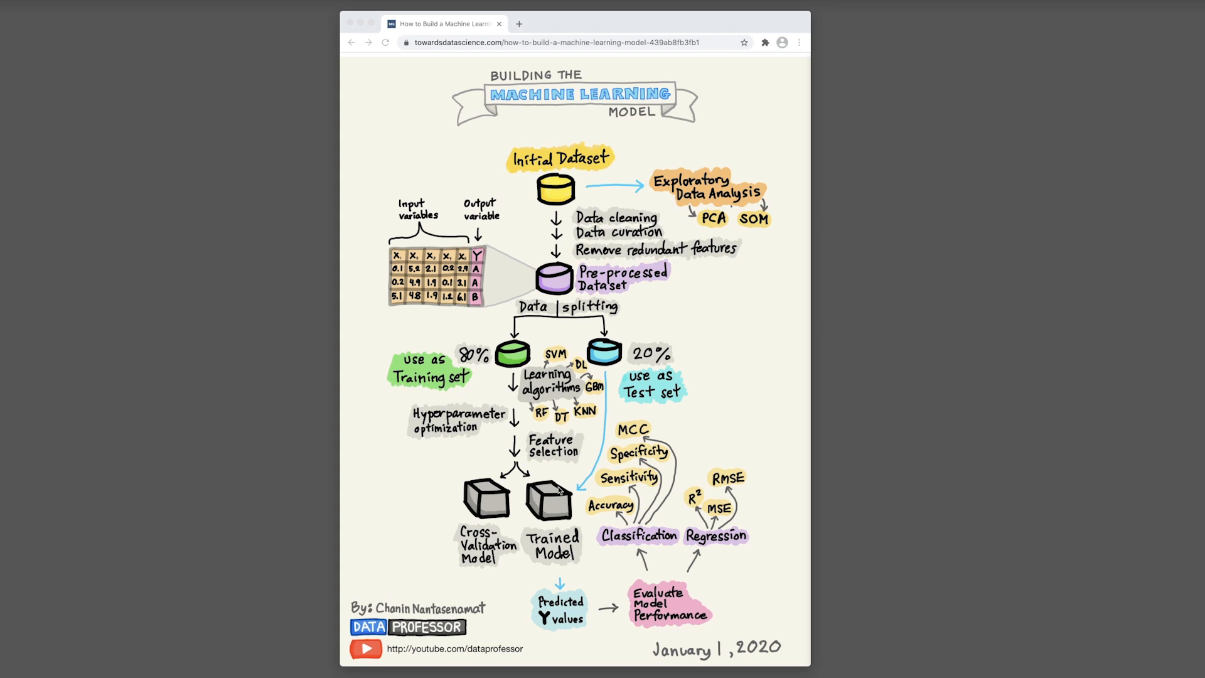
mouse_move(712, 392)
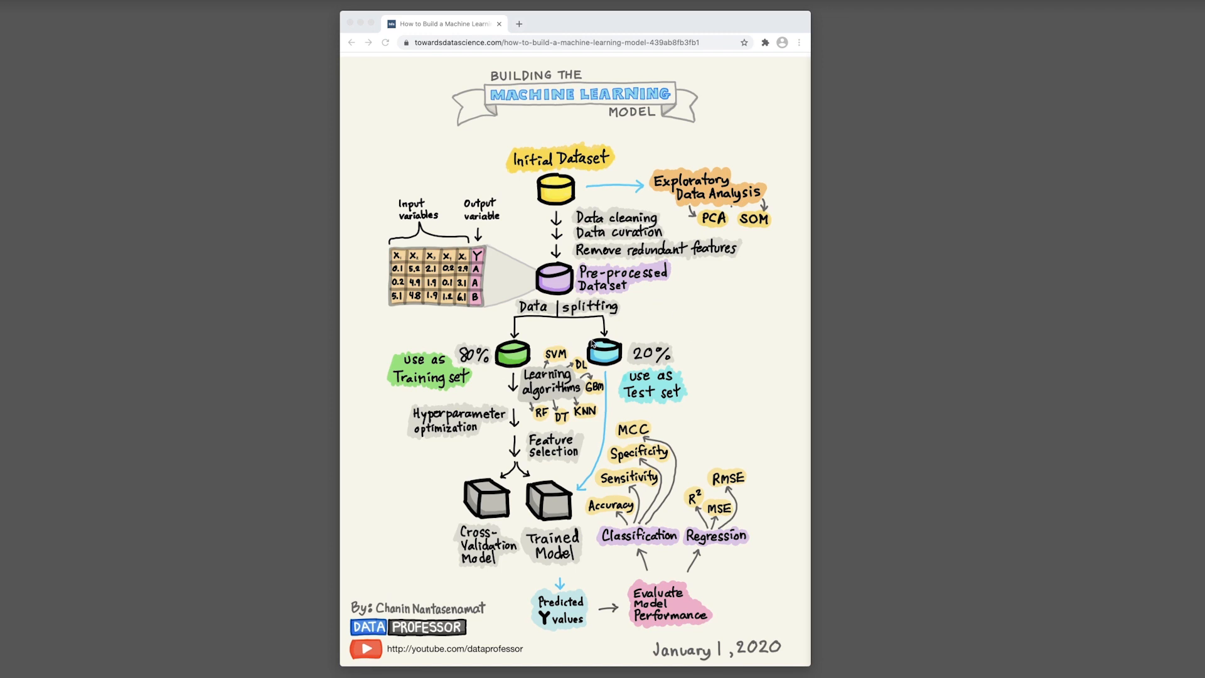
mouse_move(590, 341)
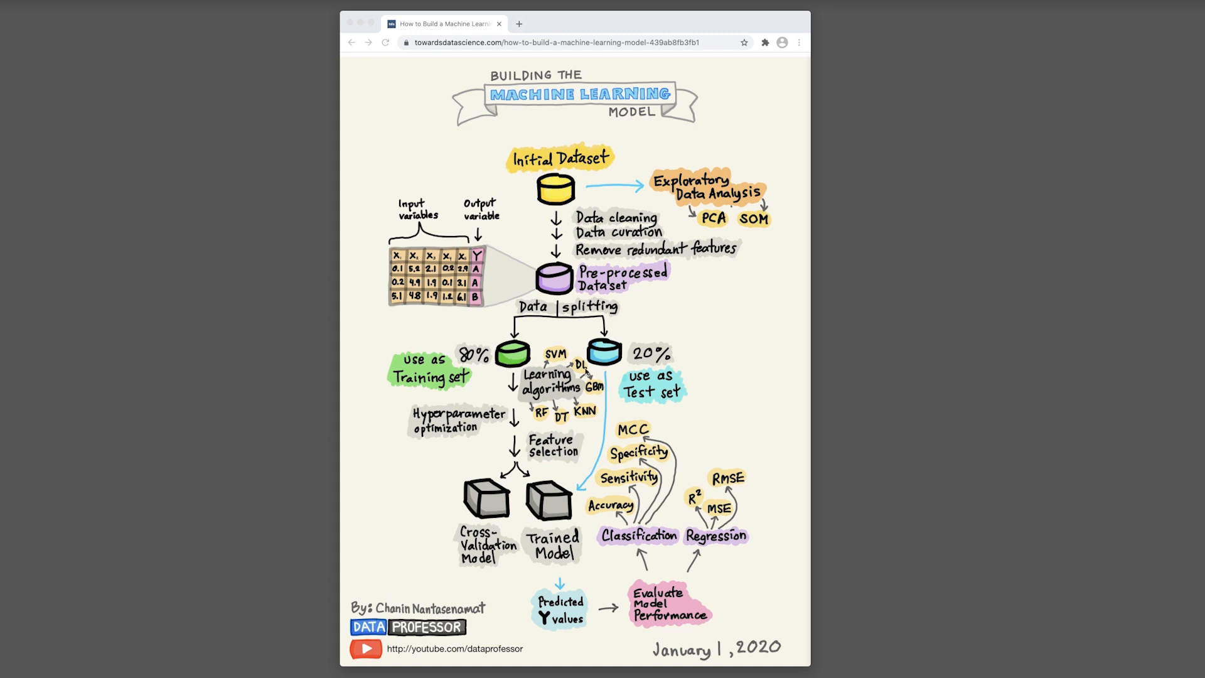
mouse_move(695, 405)
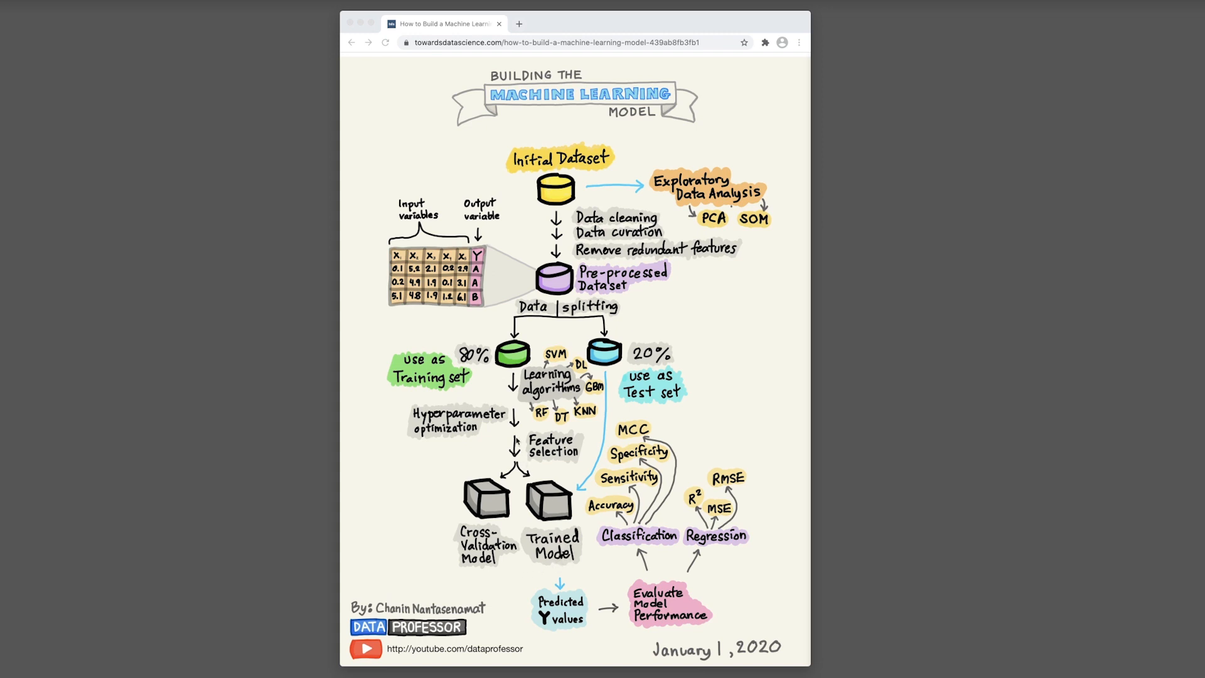
mouse_move(552, 584)
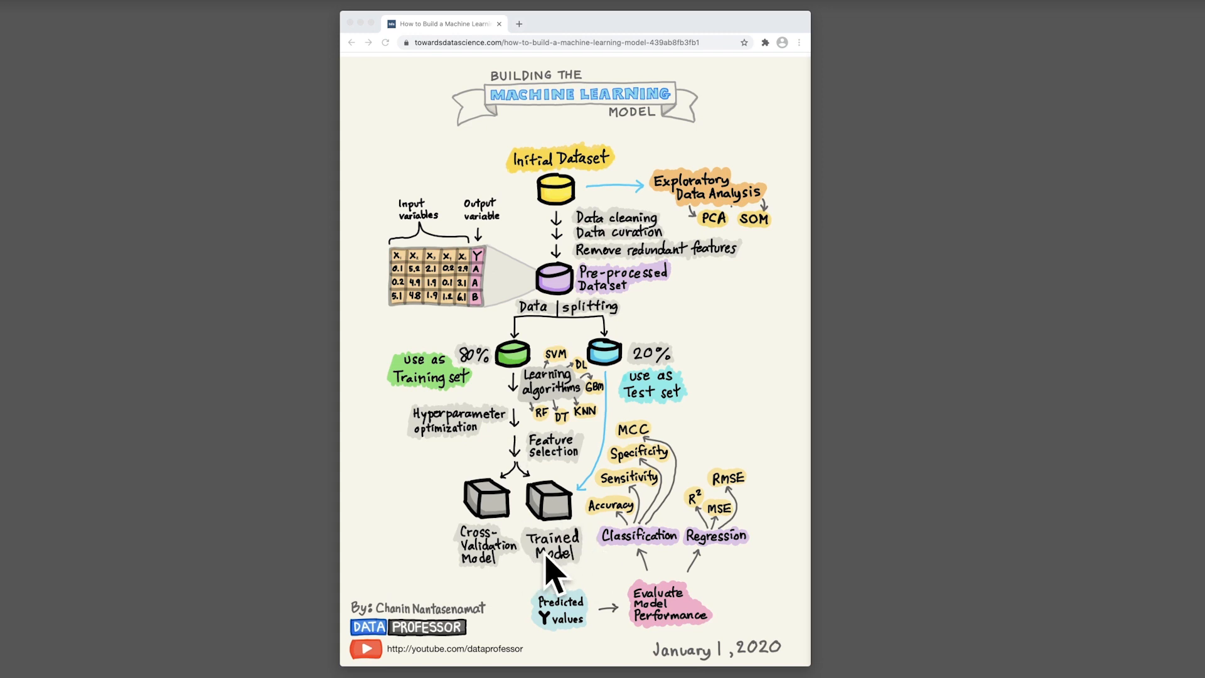
mouse_move(455, 540)
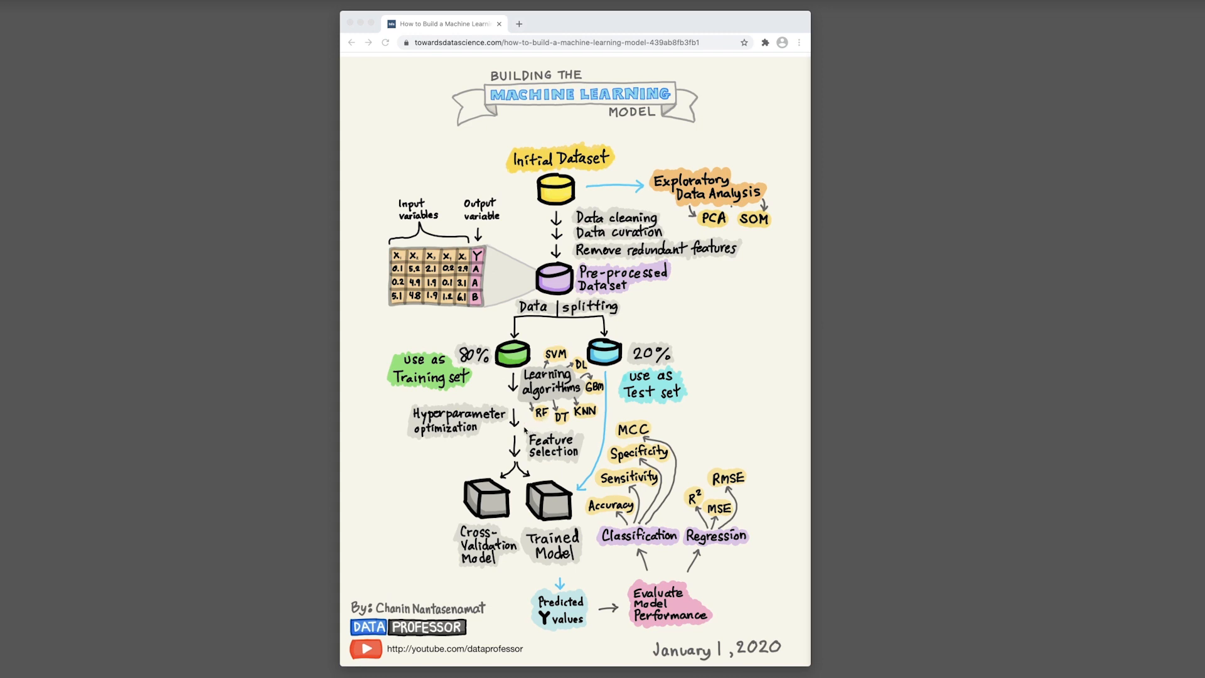
mouse_move(471, 442)
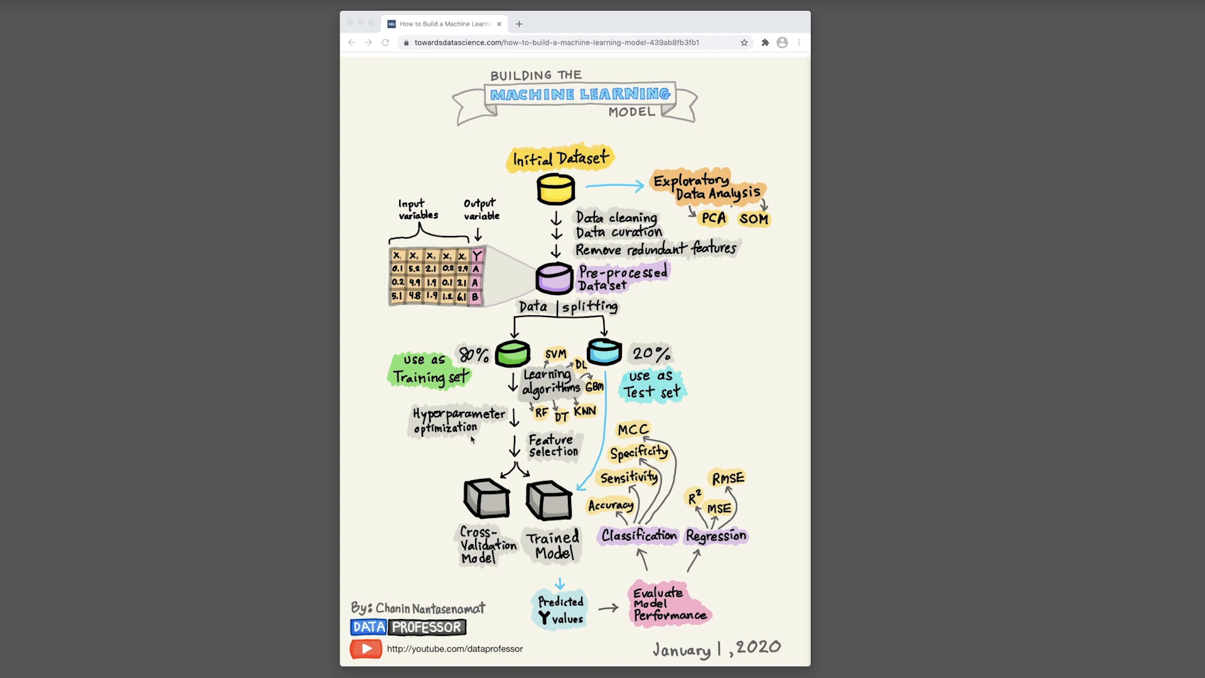
mouse_move(534, 450)
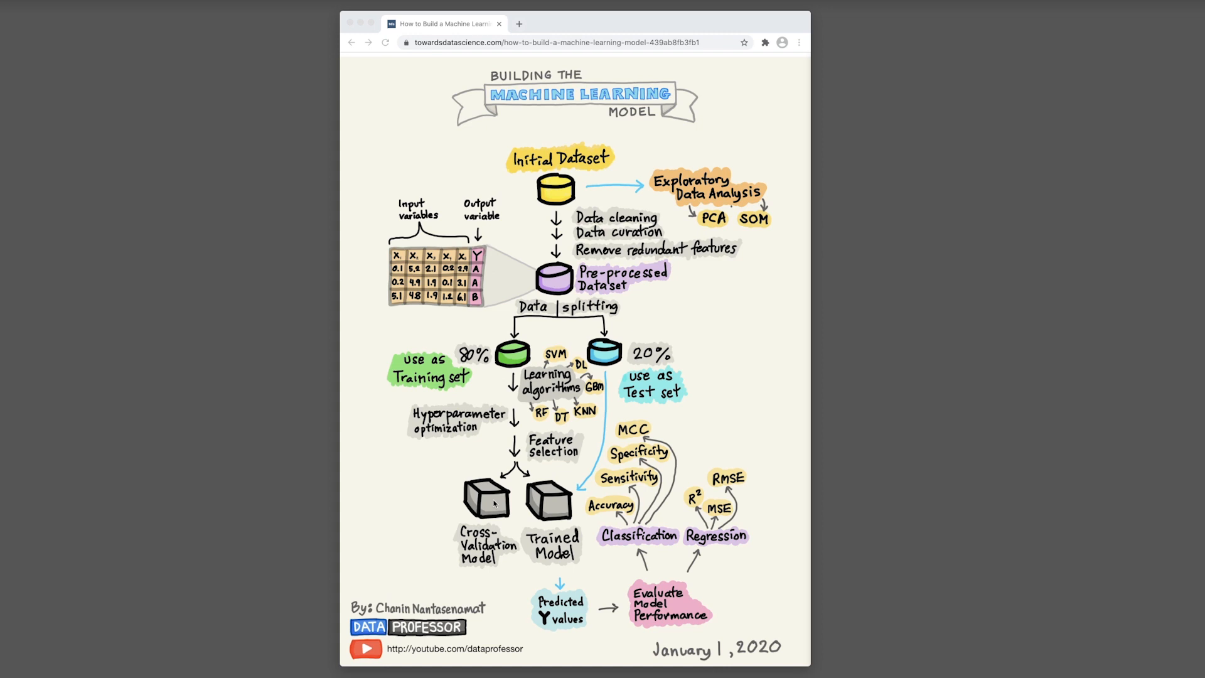
mouse_move(560, 465)
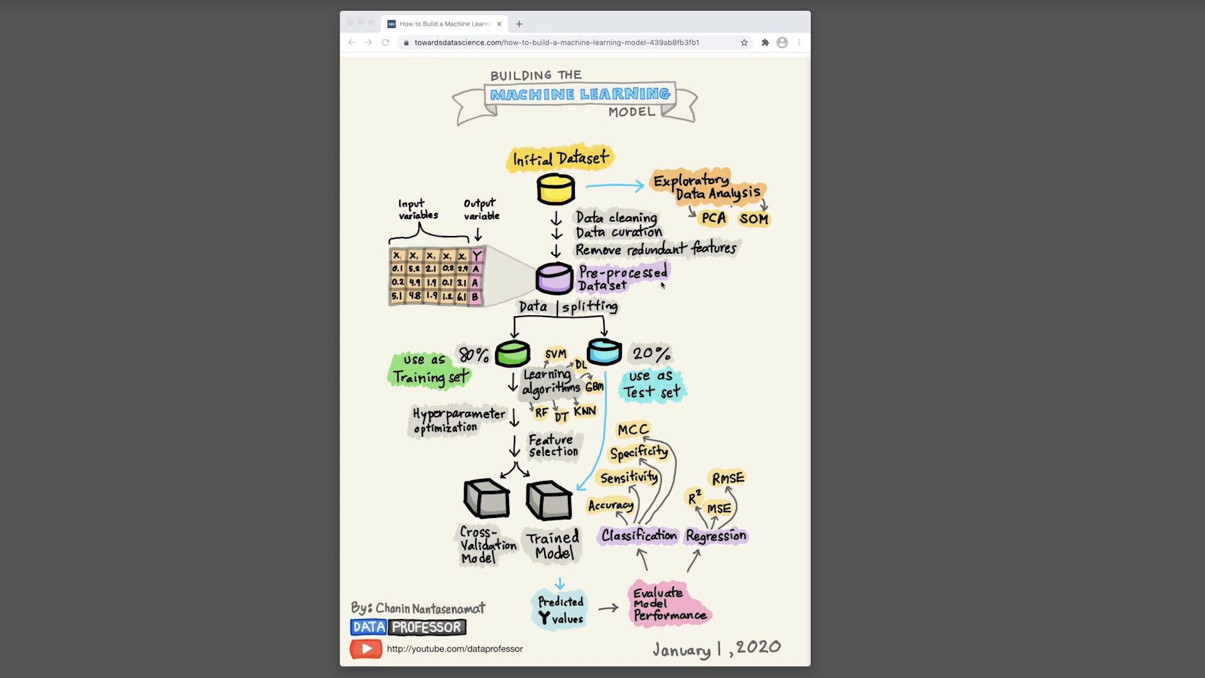
mouse_move(682, 327)
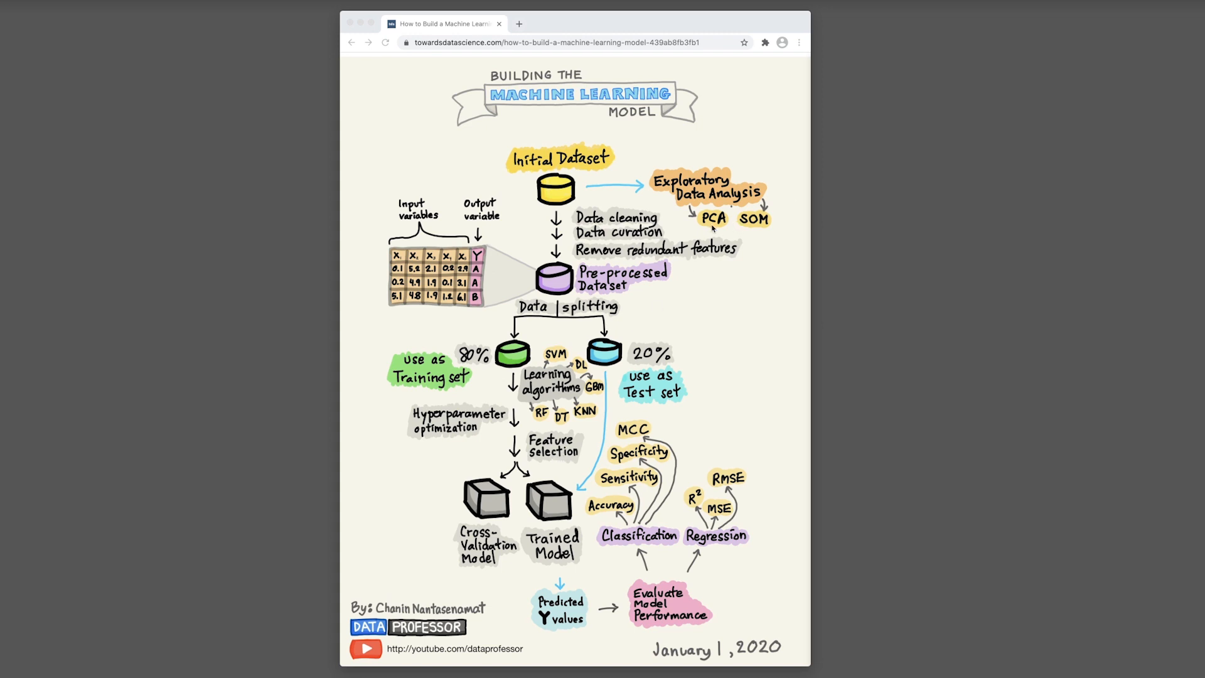
mouse_move(705, 448)
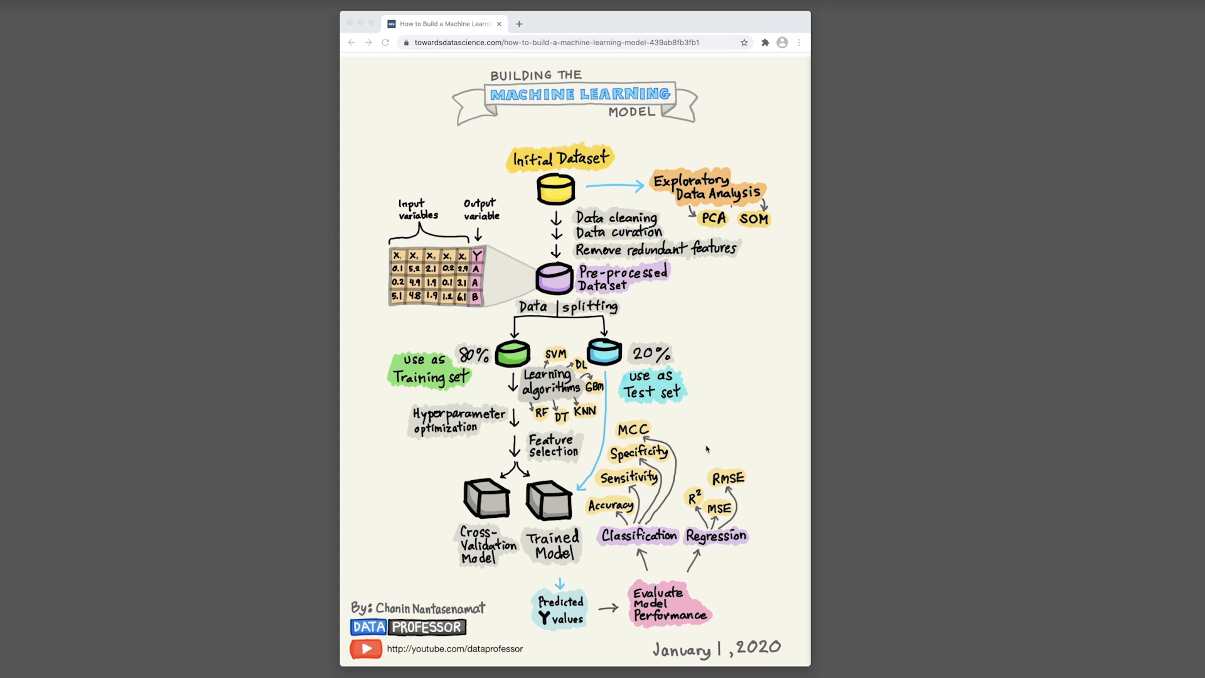
mouse_move(572, 487)
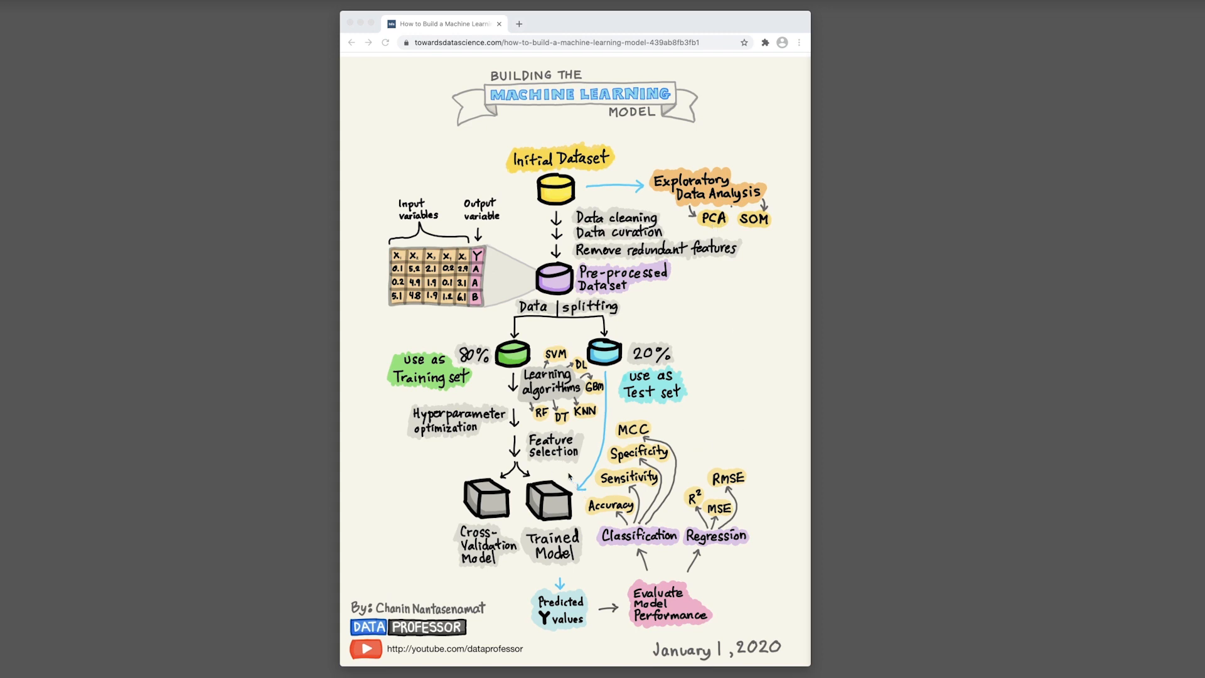
mouse_move(575, 472)
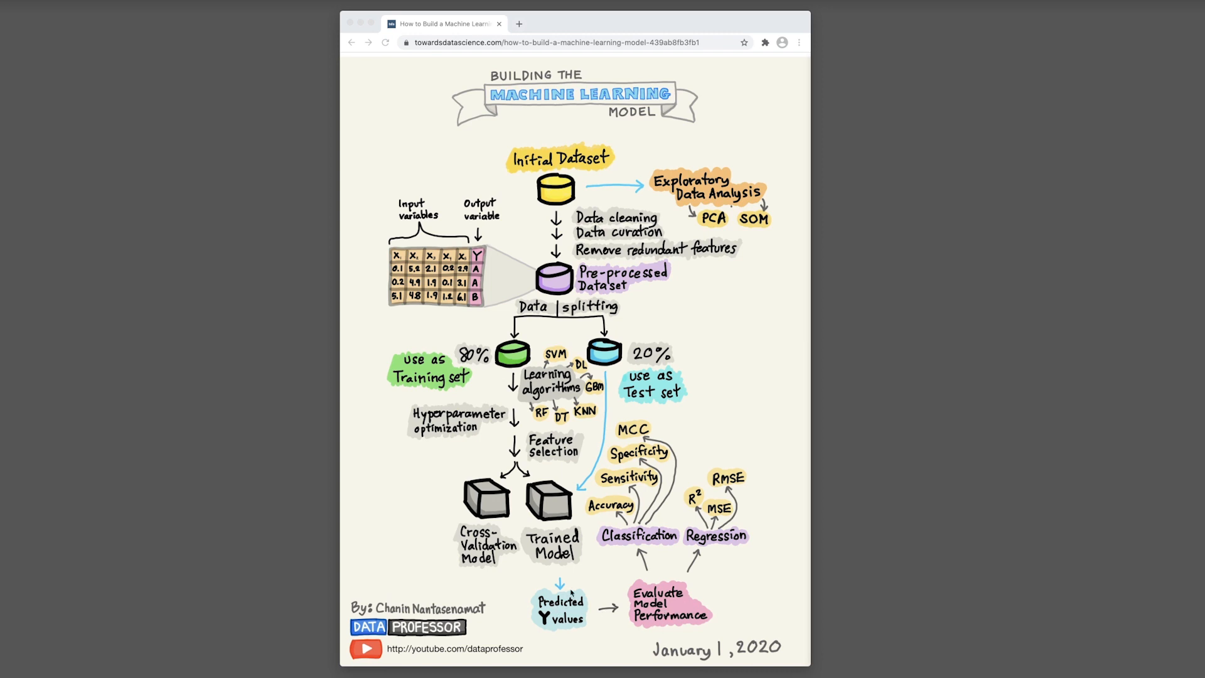
mouse_move(617, 627)
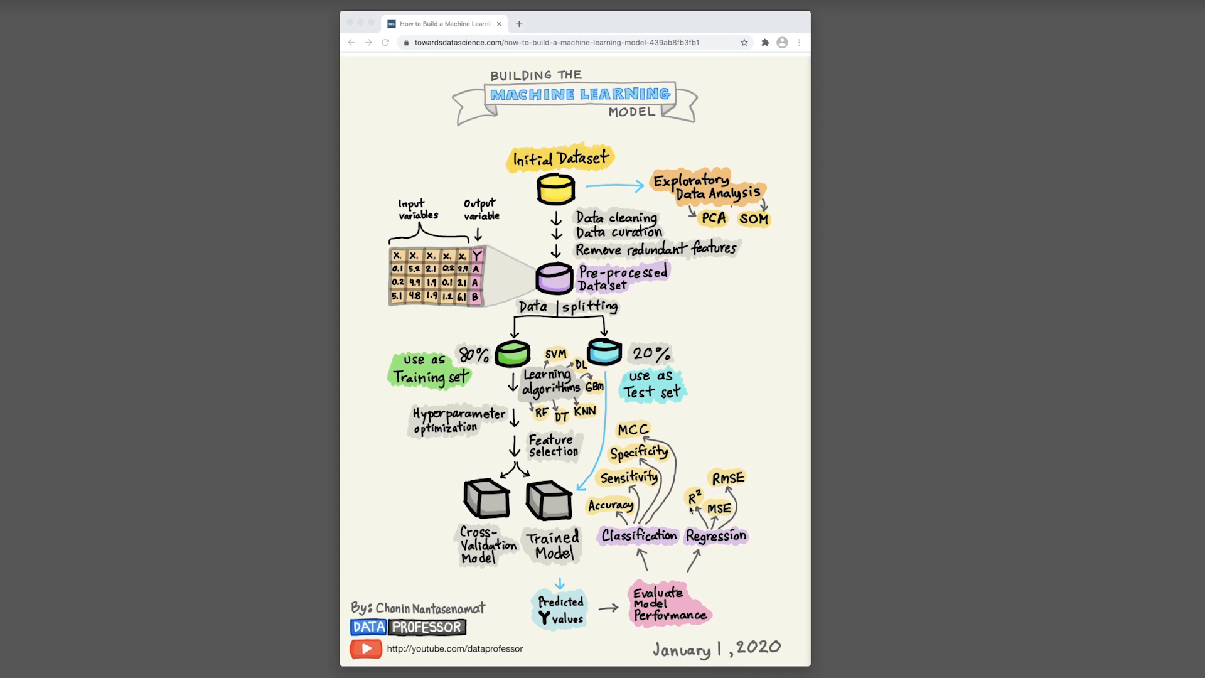
mouse_move(692, 500)
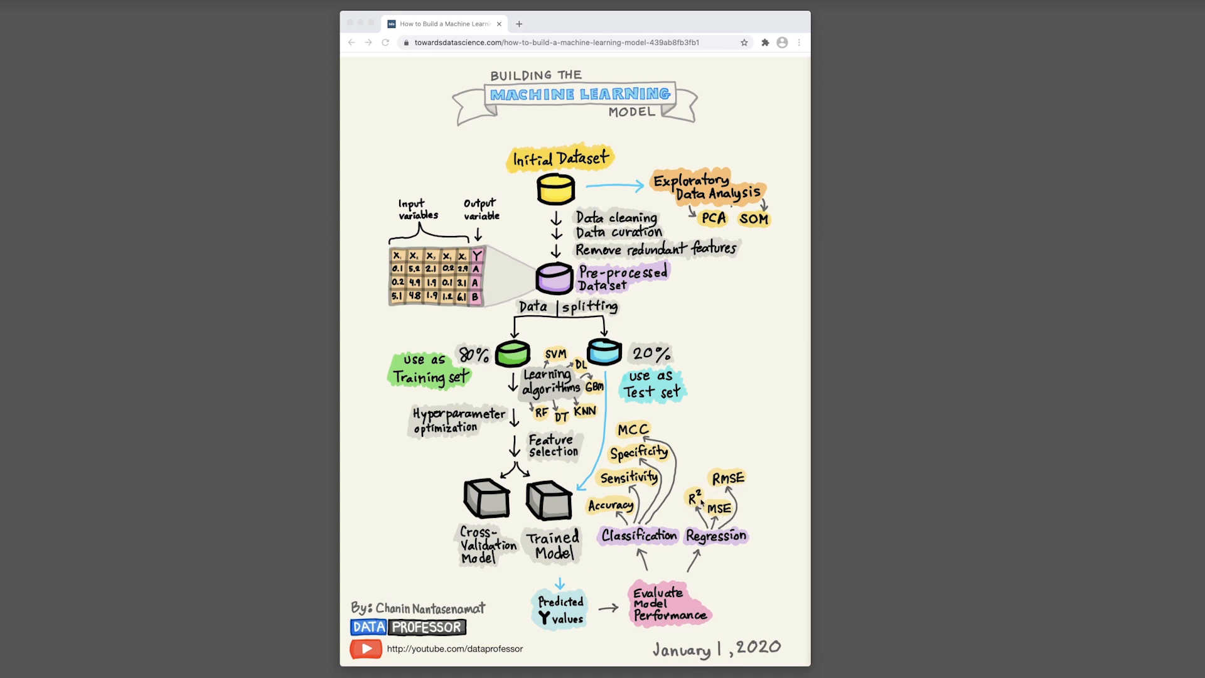